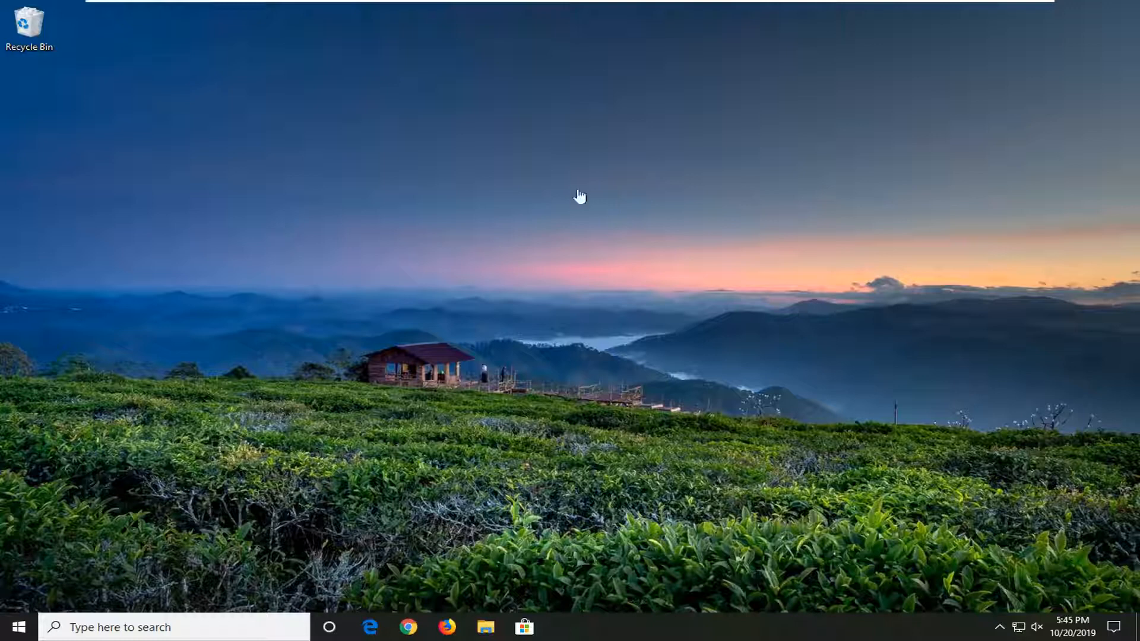
# Search the Start menu for 'control panel' and launch the Control Panel match.
pyautogui.click(21, 627)
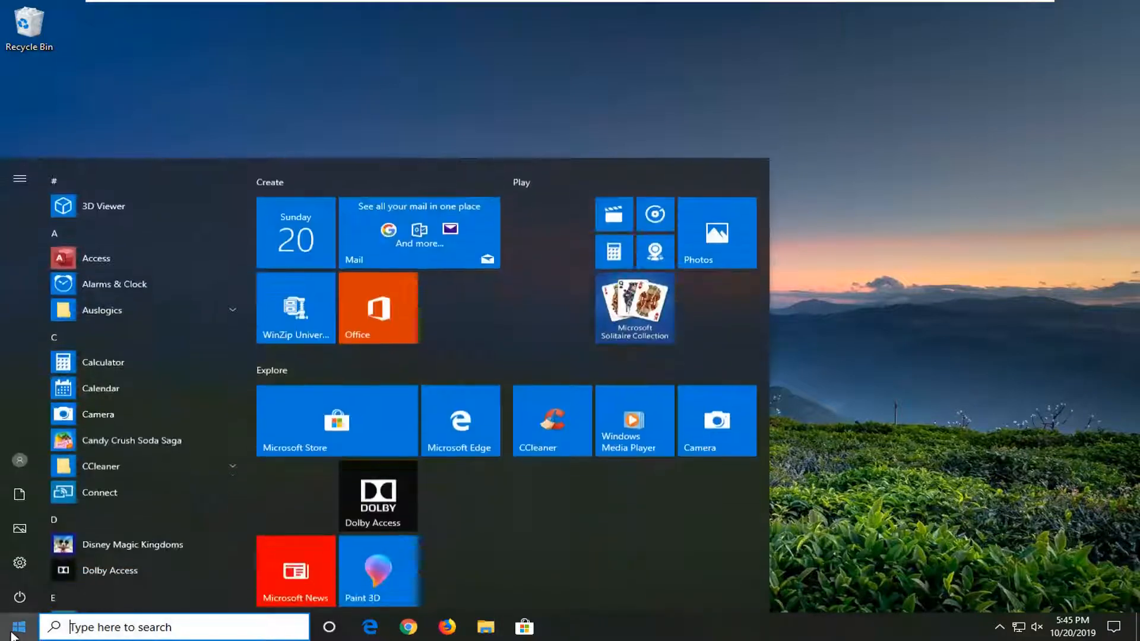
pyautogui.write('control')
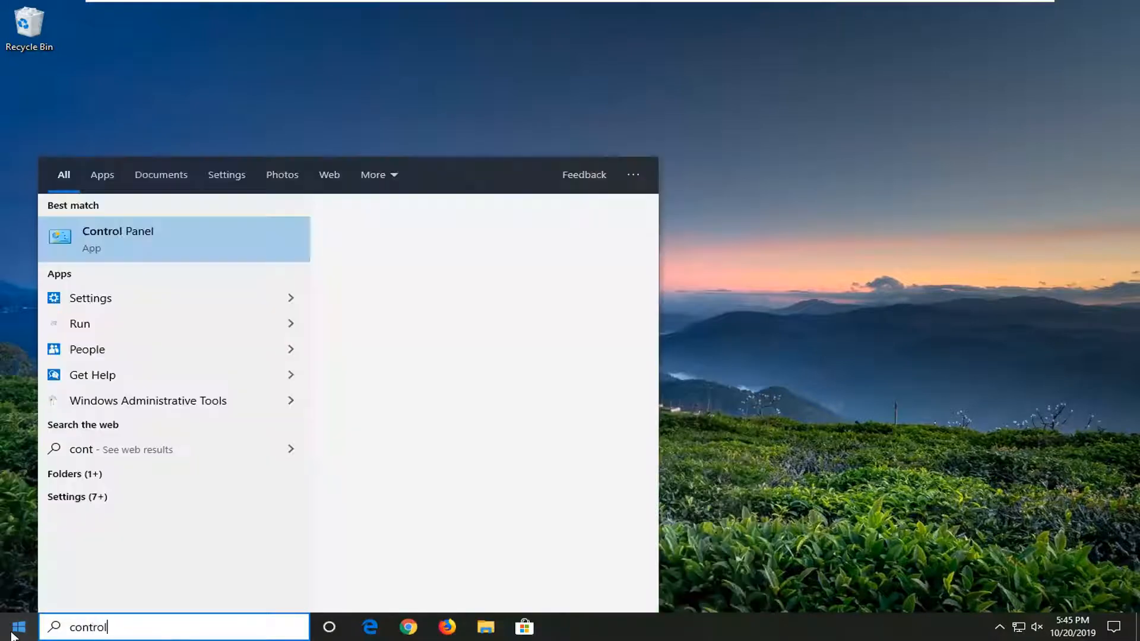
pyautogui.write('panel')
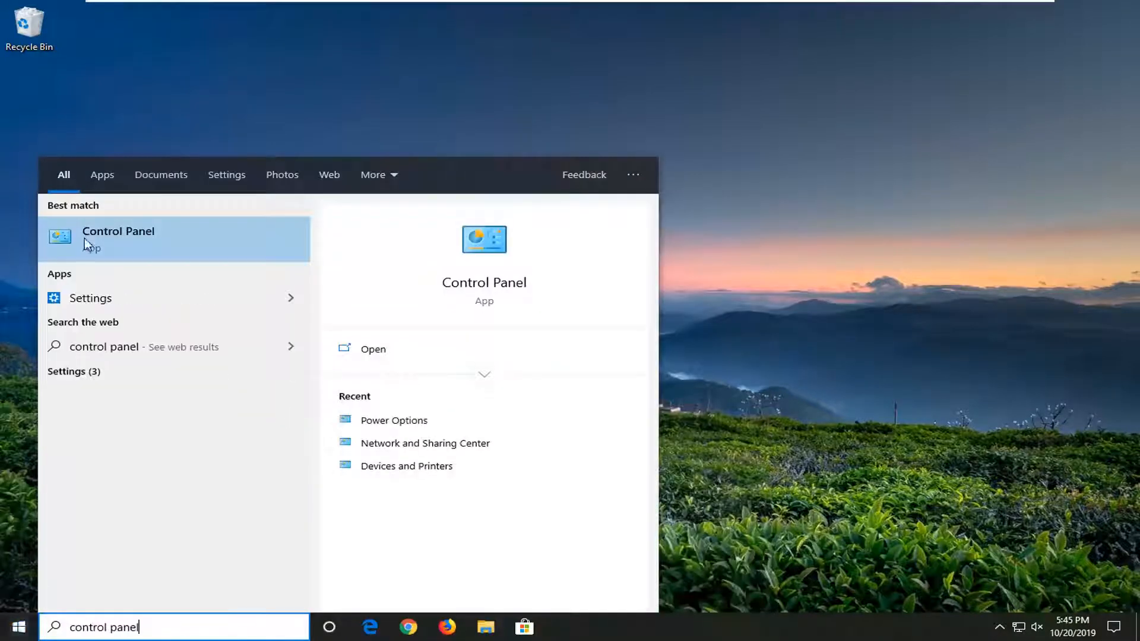
pyautogui.click(118, 231)
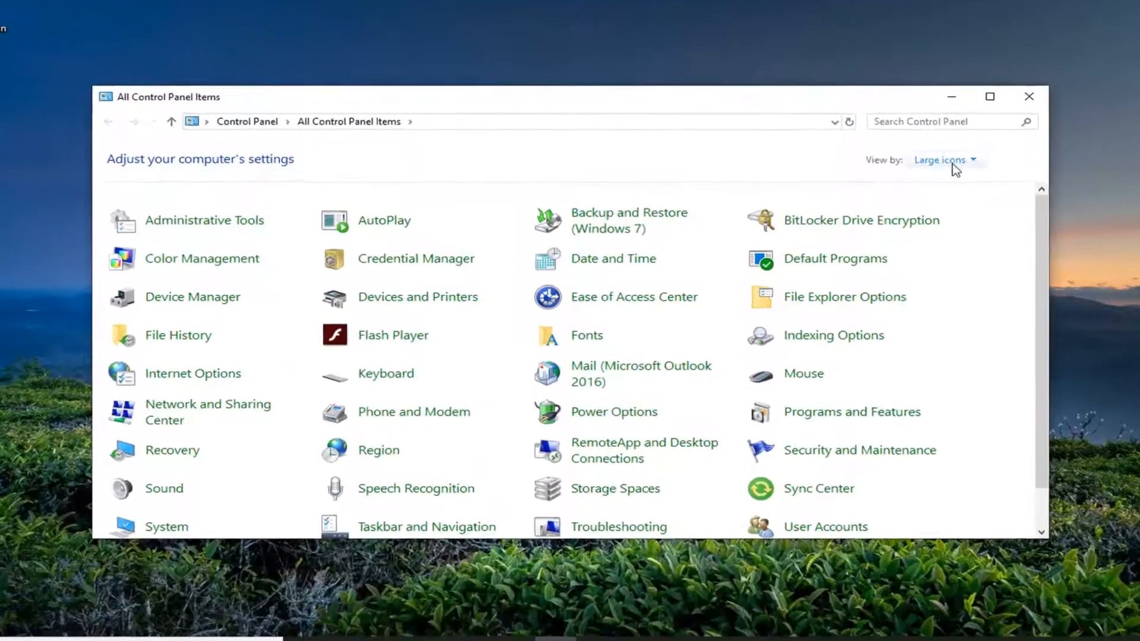
# Switch to Category view and go to Network and Internet's network status and tasks.
pyautogui.click(966, 159)
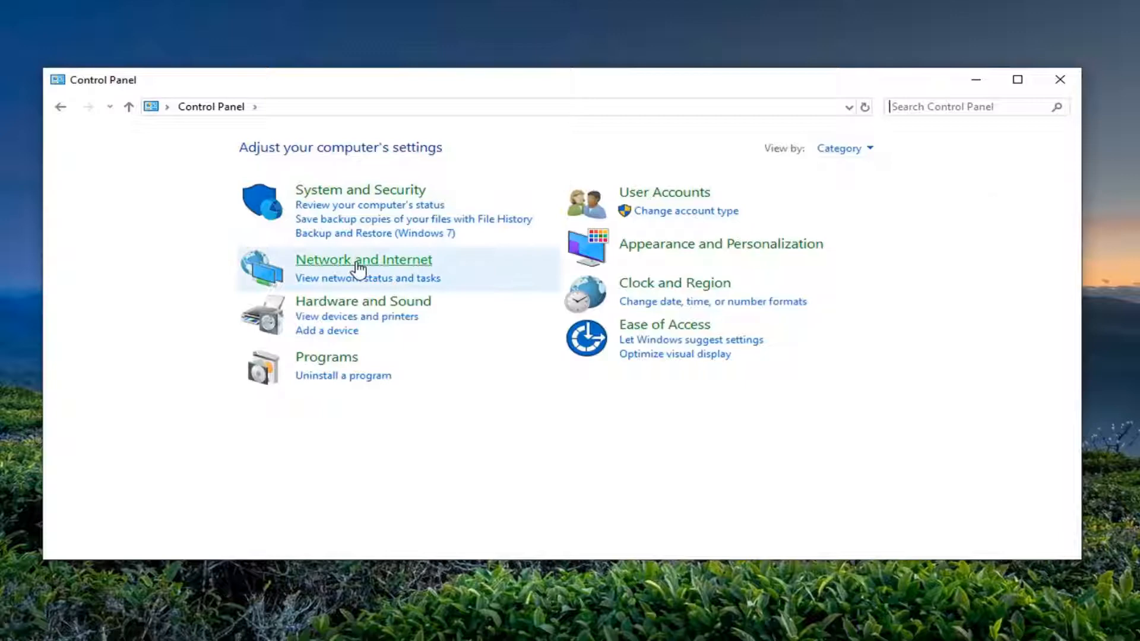
pyautogui.click(362, 260)
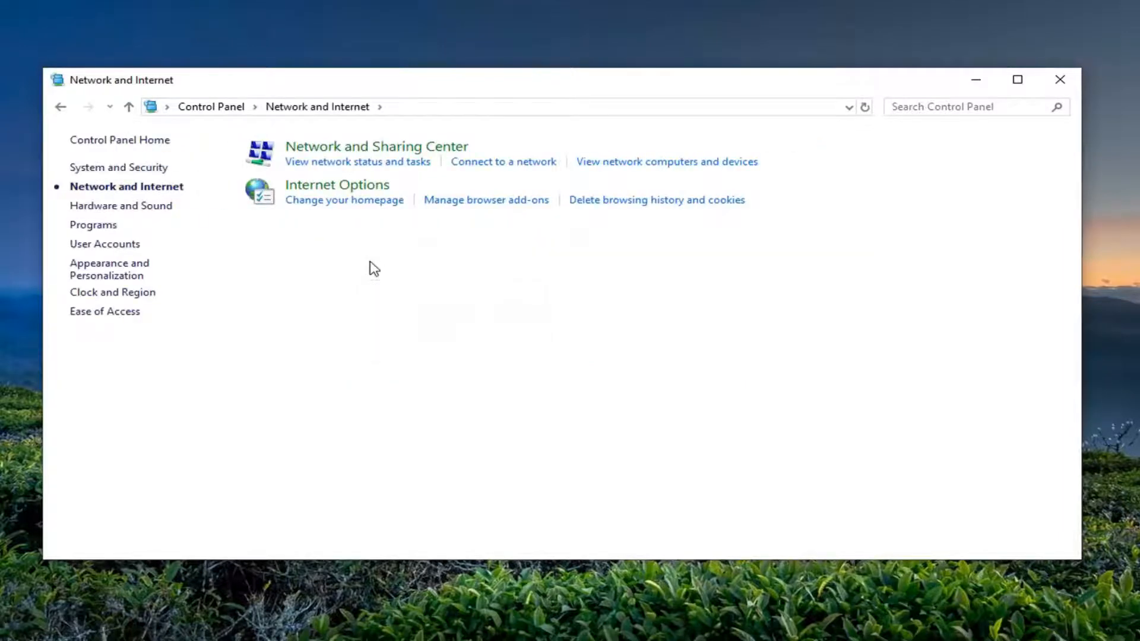
pyautogui.moveTo(332, 172)
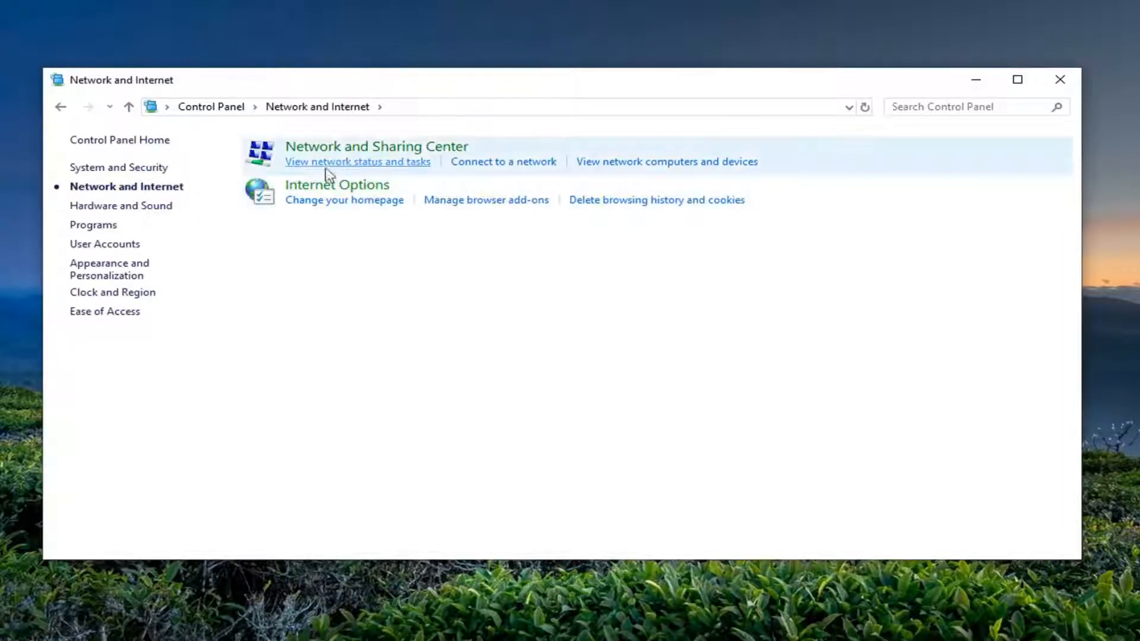
pyautogui.click(358, 161)
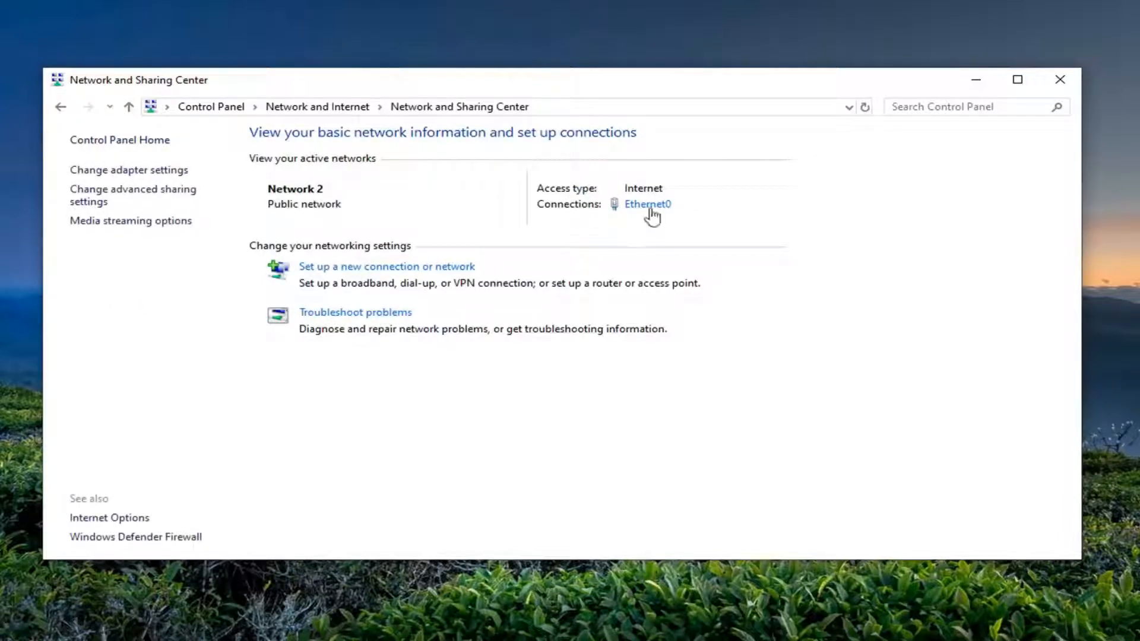
# Open Ethernet0's Properties and the Internet Protocol Version 4 (TCP/IPv4) settings.
pyautogui.click(647, 203)
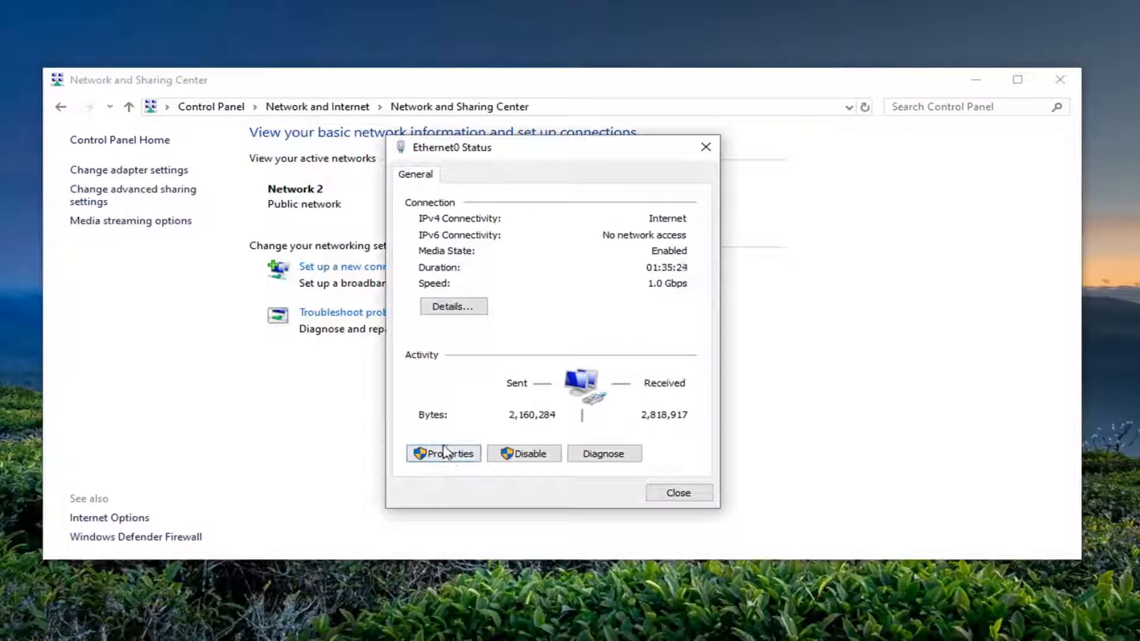
pyautogui.click(444, 453)
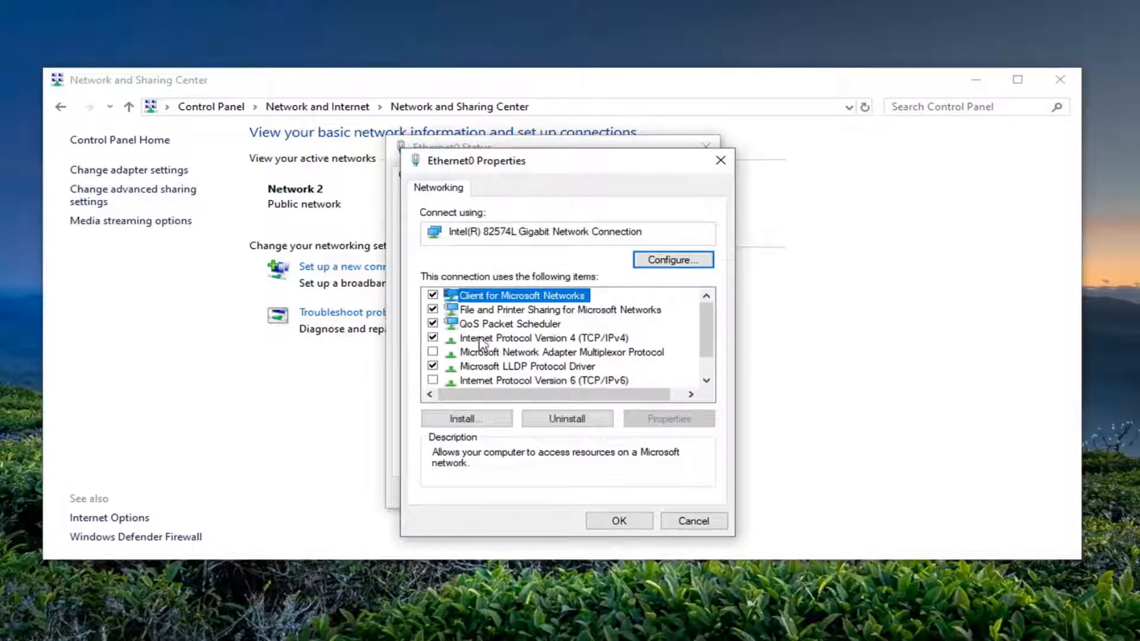
pyautogui.click(537, 338)
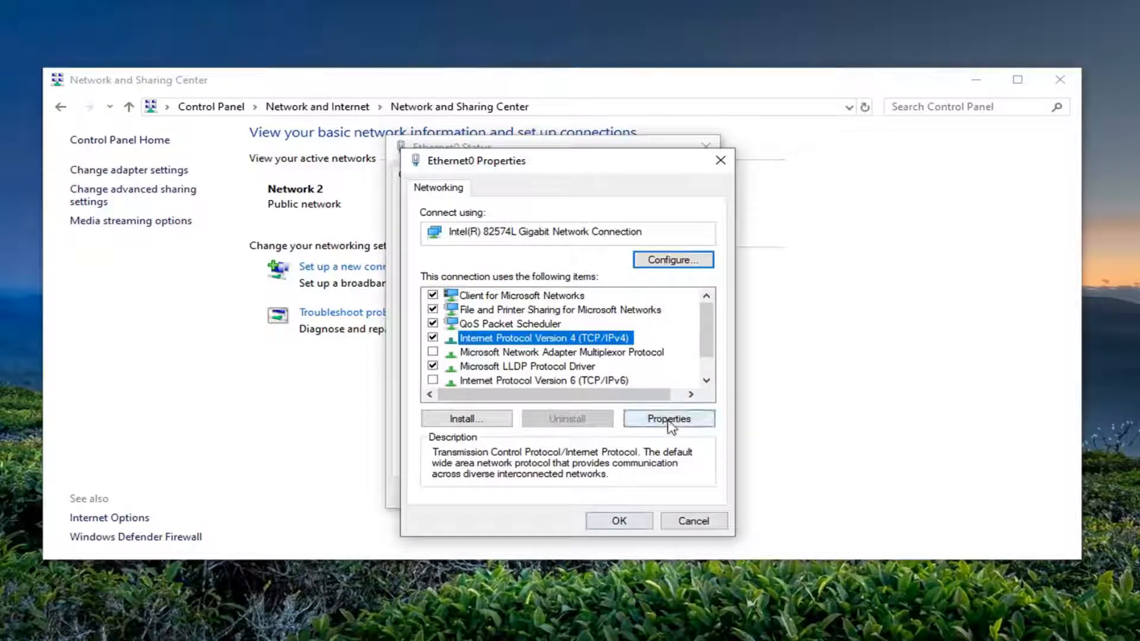
pyautogui.click(669, 418)
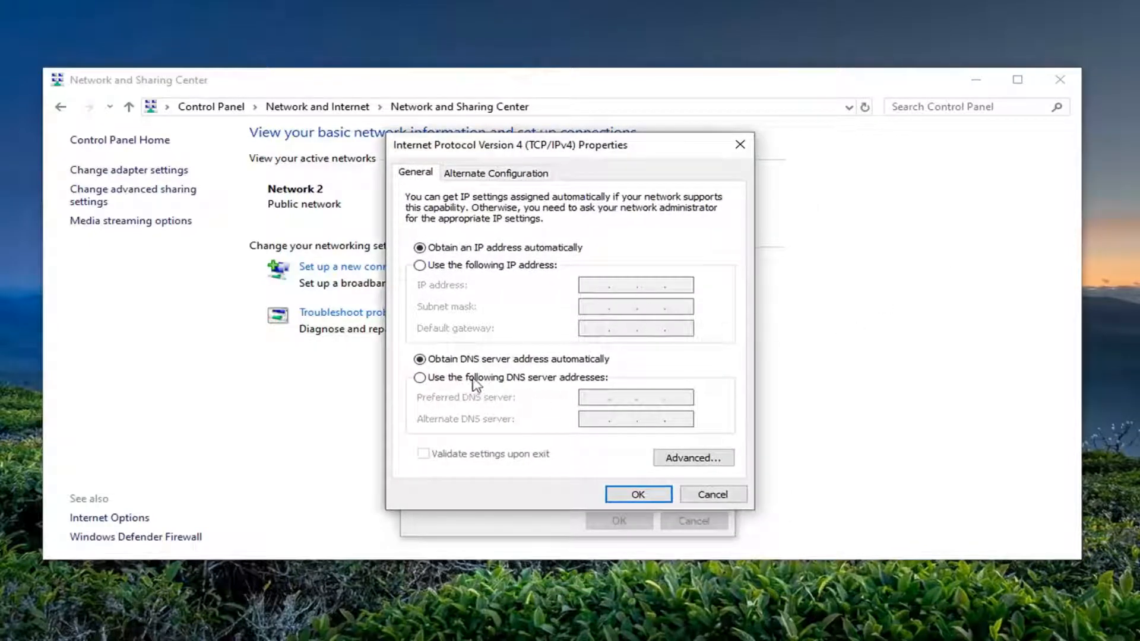
# Use manual DNS addresses 8.8.8.8 preferred and 8.8.4.4 alternate, then confirm with OK.
pyautogui.click(419, 377)
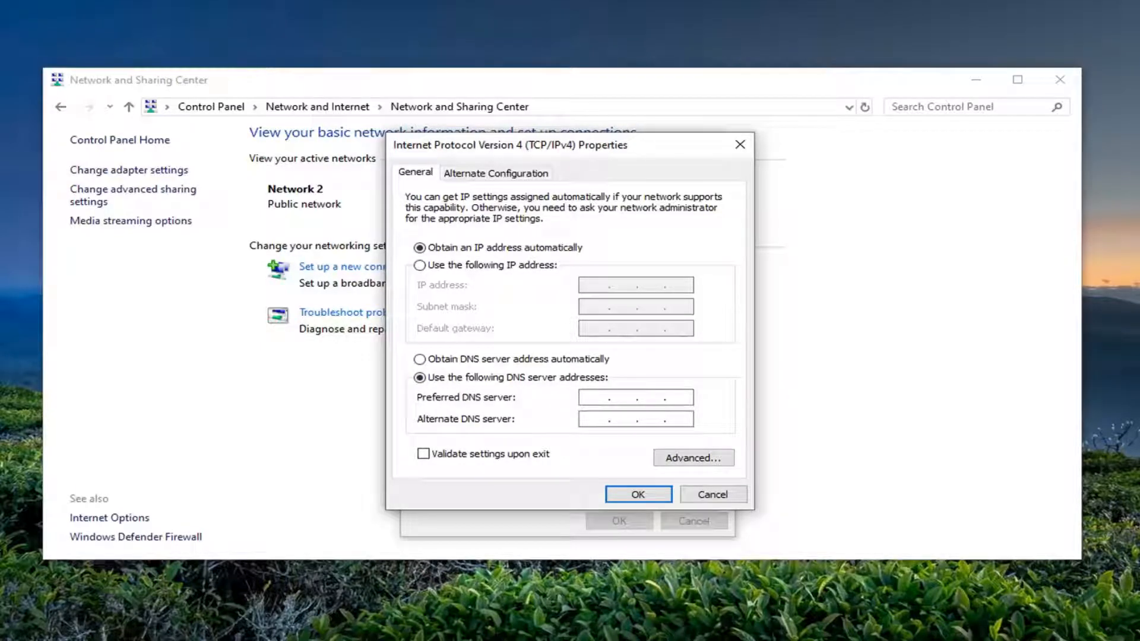
pyautogui.write('8.8.8.')
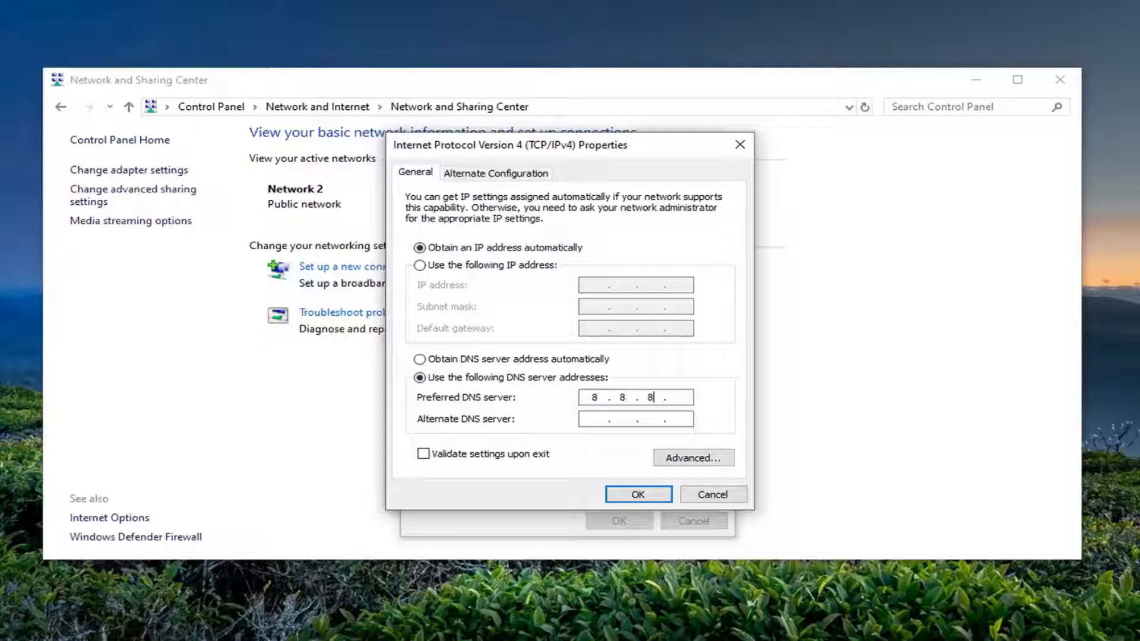
pyautogui.write('8')
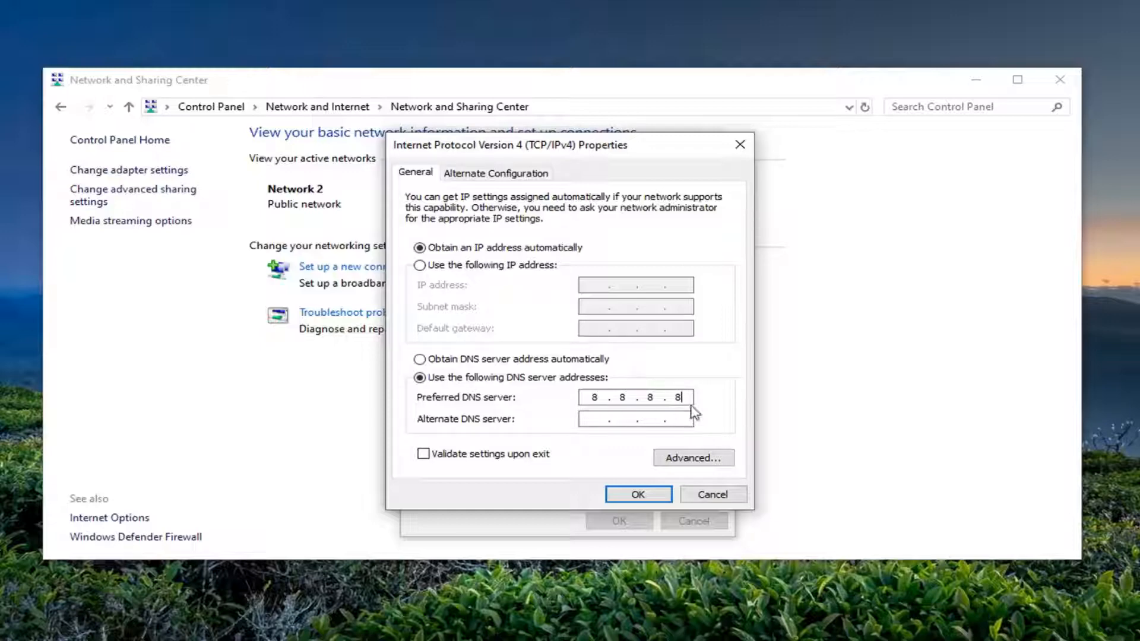
pyautogui.write('8.8.4.4')
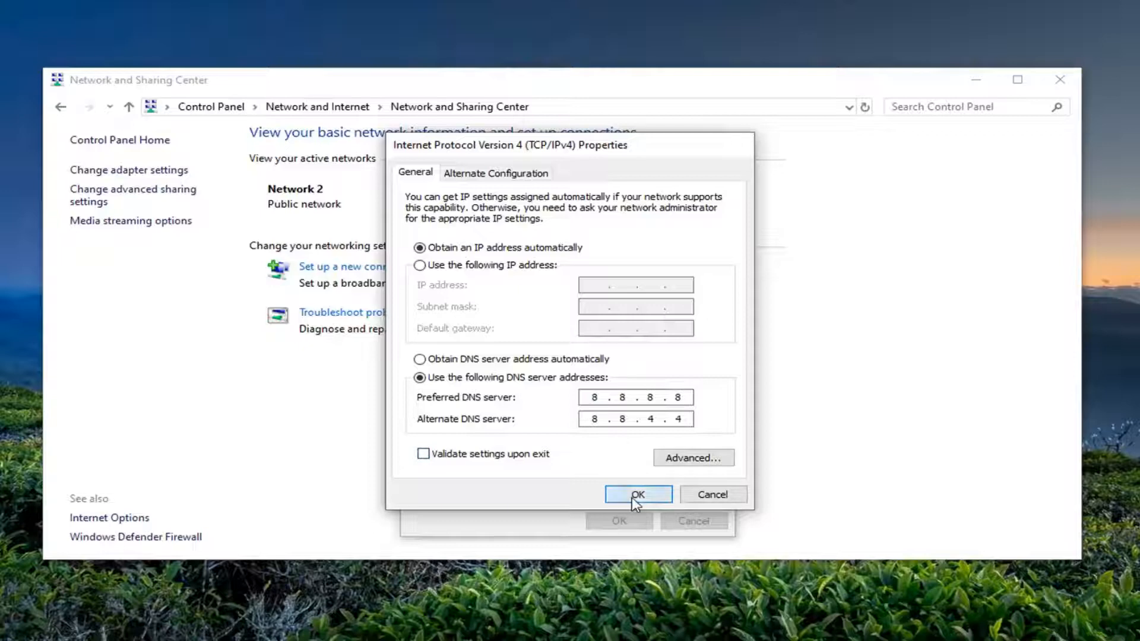
pyautogui.click(638, 495)
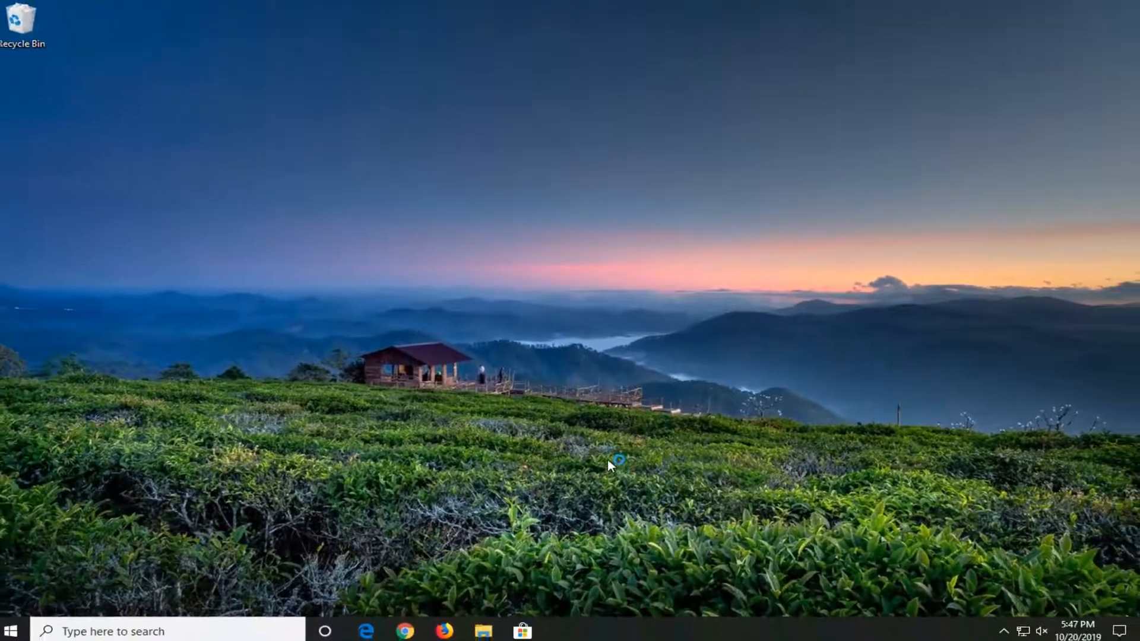
# Launch Chrome, go to google, and search for 'wikipedia' from the wiki suggestion.
pyautogui.click(408, 631)
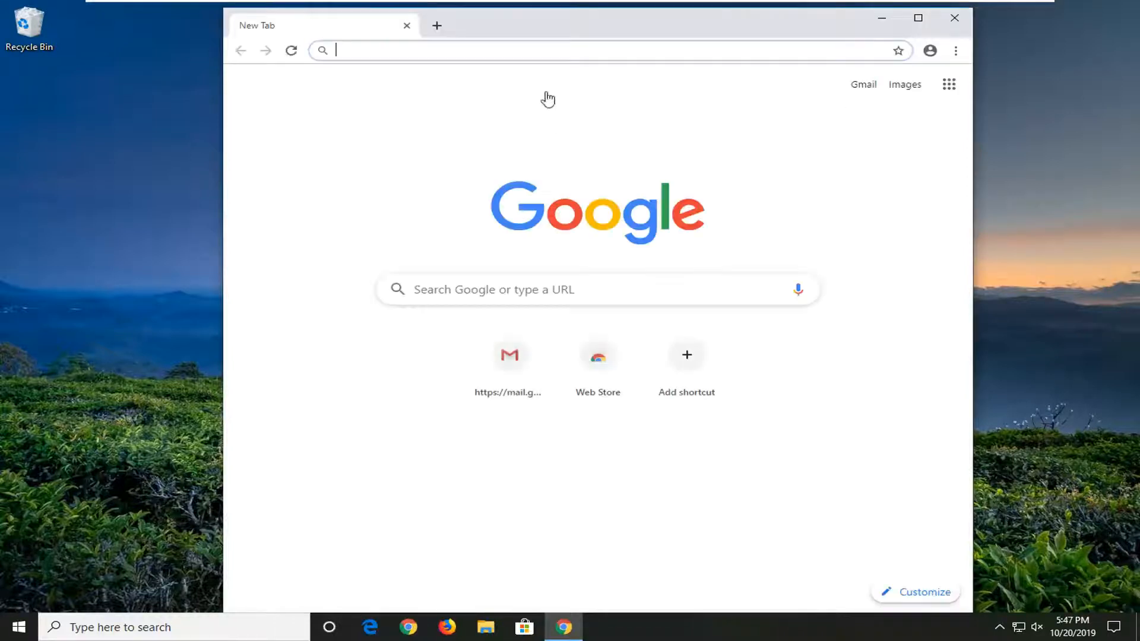
pyautogui.write('google.com')
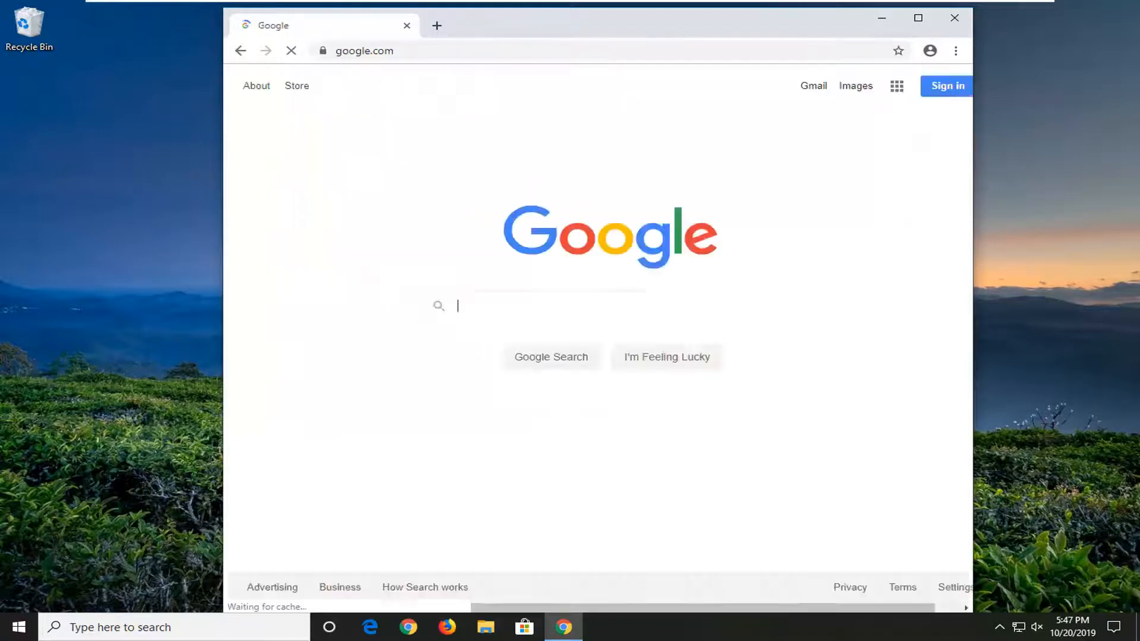
pyautogui.write('wiki')
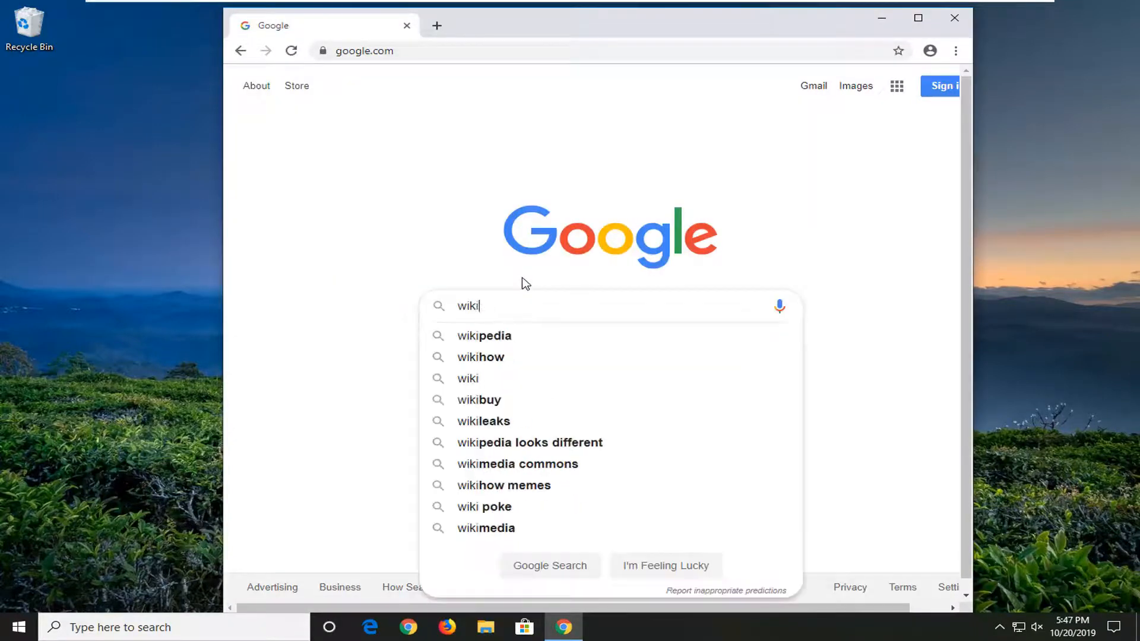
pyautogui.click(484, 336)
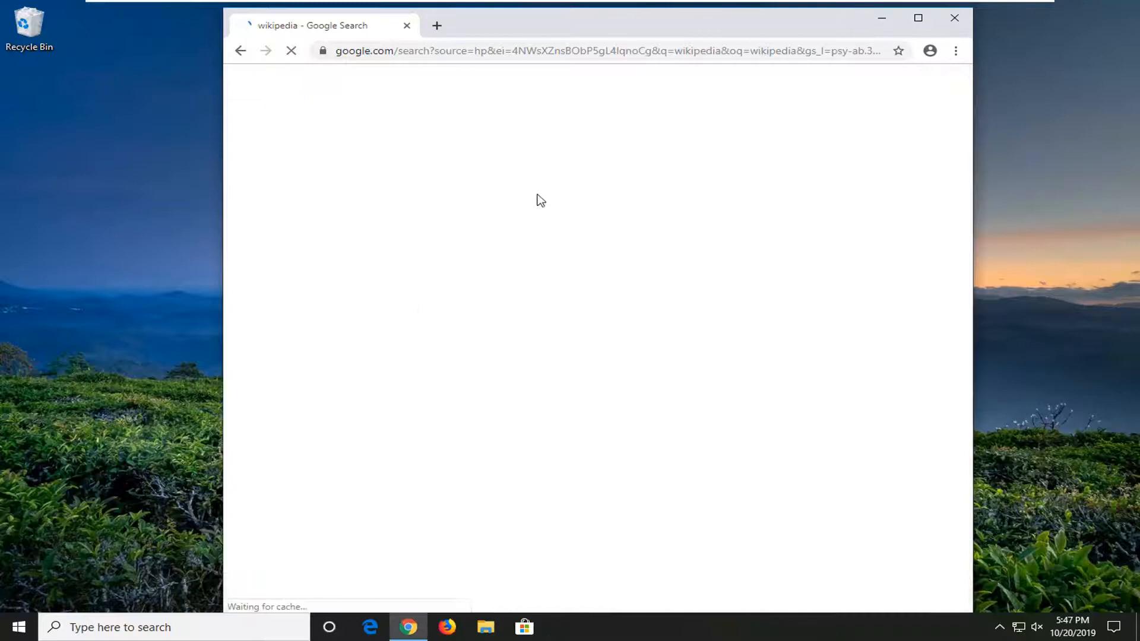